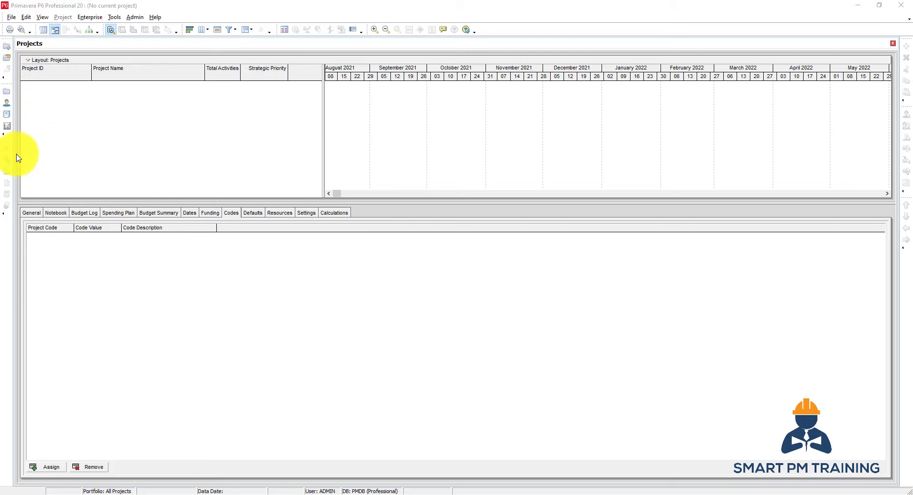
{"action": "mouse_move", "coordinate": [414, 286]}
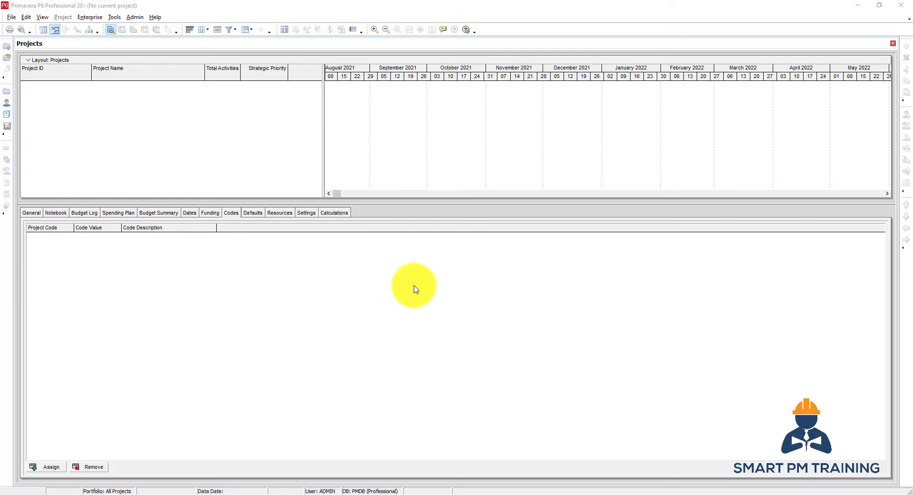
{"action": "mouse_move", "coordinate": [353, 263]}
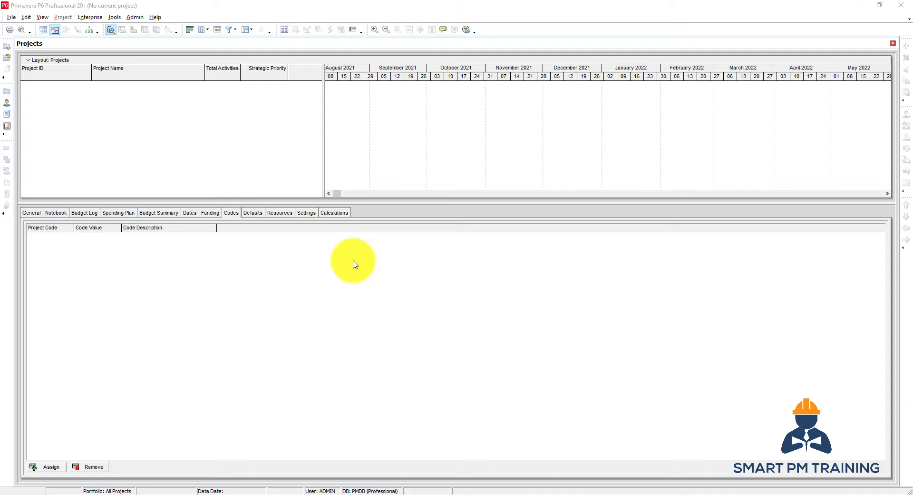
{"action": "mouse_move", "coordinate": [301, 244]}
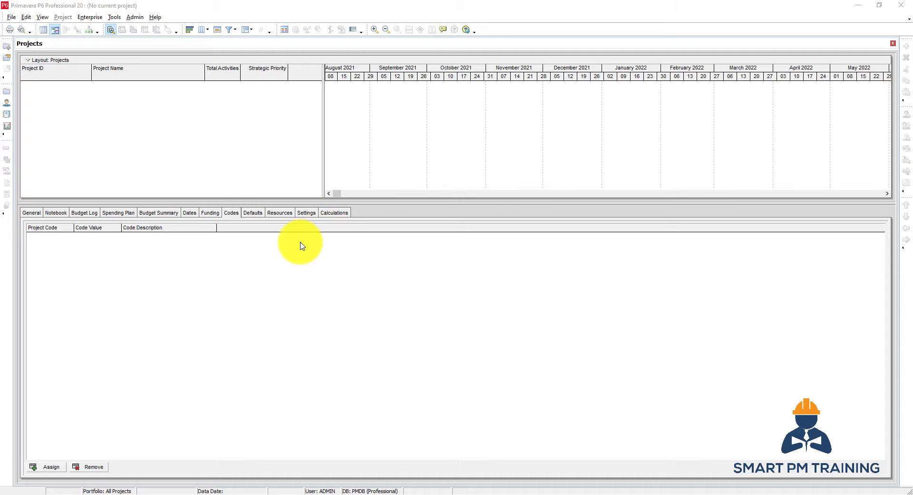
{"action": "mouse_move", "coordinate": [293, 247]}
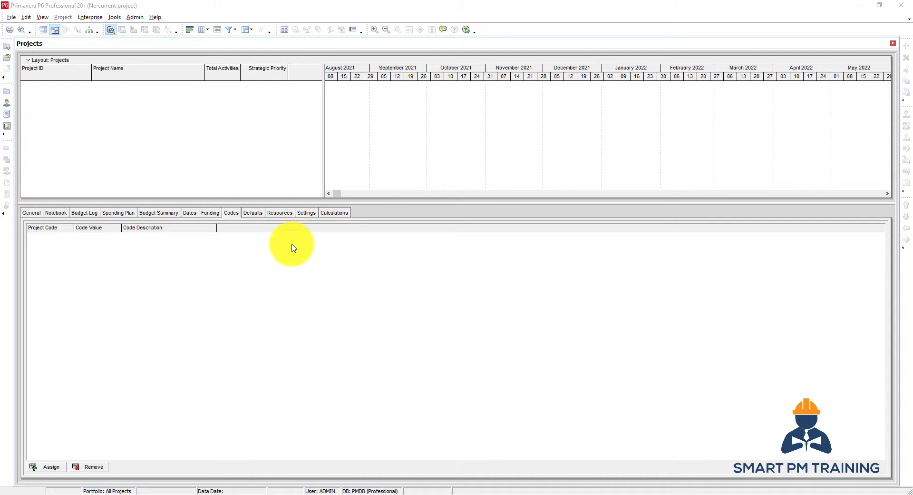
{"action": "mouse_move", "coordinate": [285, 93]}
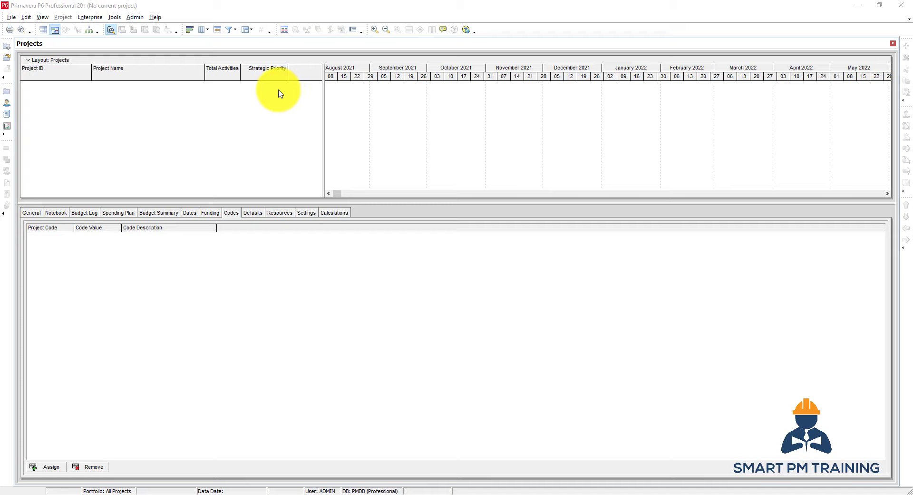
{"action": "mouse_move", "coordinate": [271, 97]}
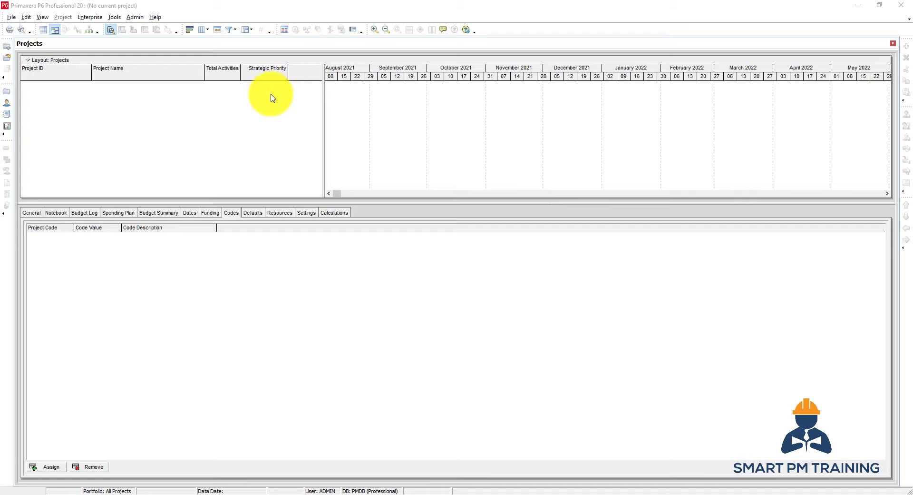
{"action": "mouse_move", "coordinate": [267, 98]}
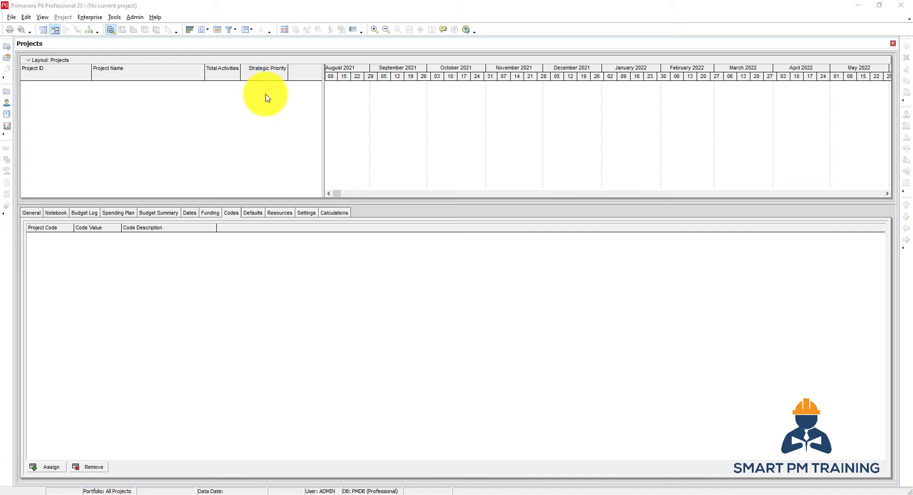
{"action": "mouse_move", "coordinate": [57, 92]}
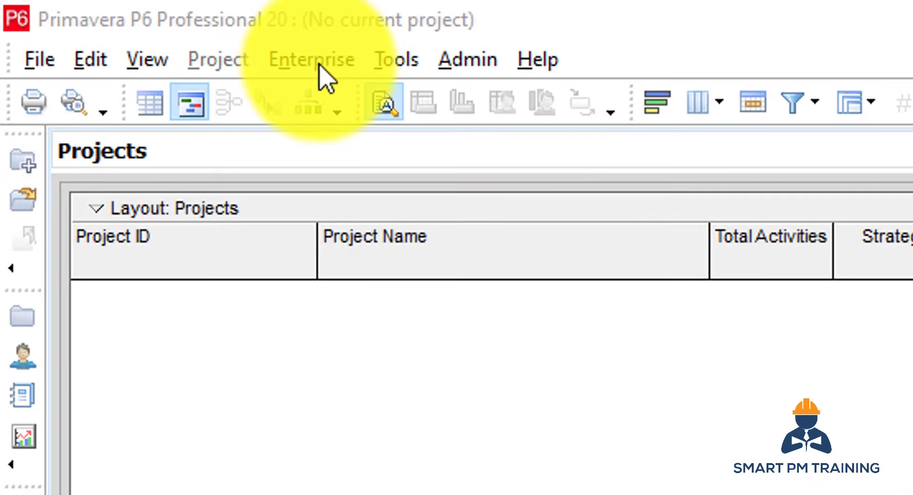
- Add a first EPS node with ID A and name Project A in the EPS editor
{"action": "left_click", "coordinate": [311, 58]}
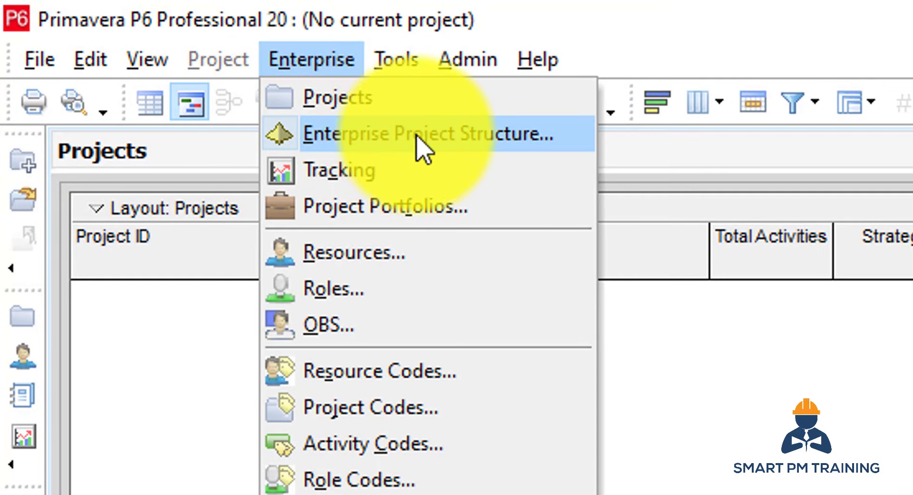
{"action": "left_click", "coordinate": [428, 134]}
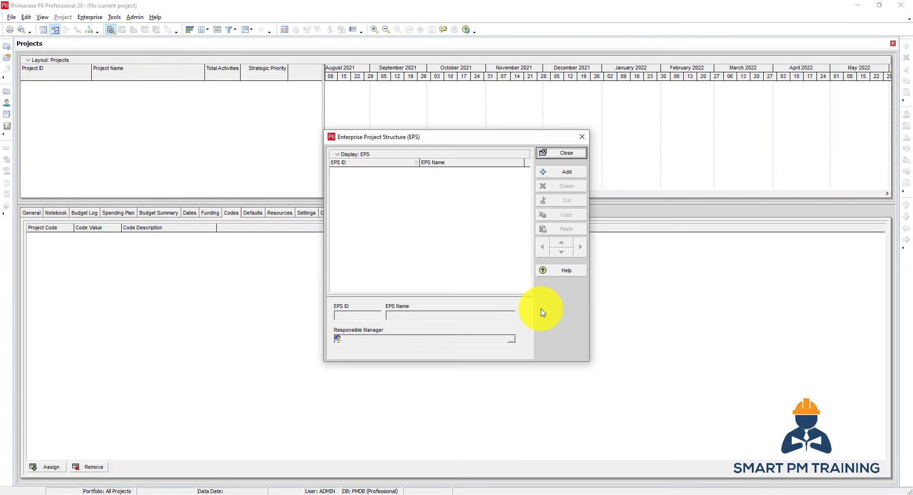
{"action": "left_click", "coordinate": [562, 172]}
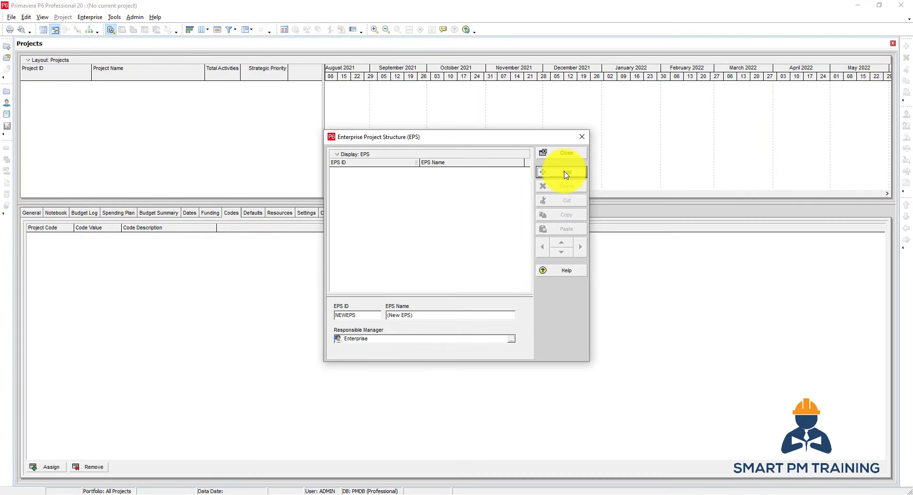
{"action": "left_click", "coordinate": [561, 171]}
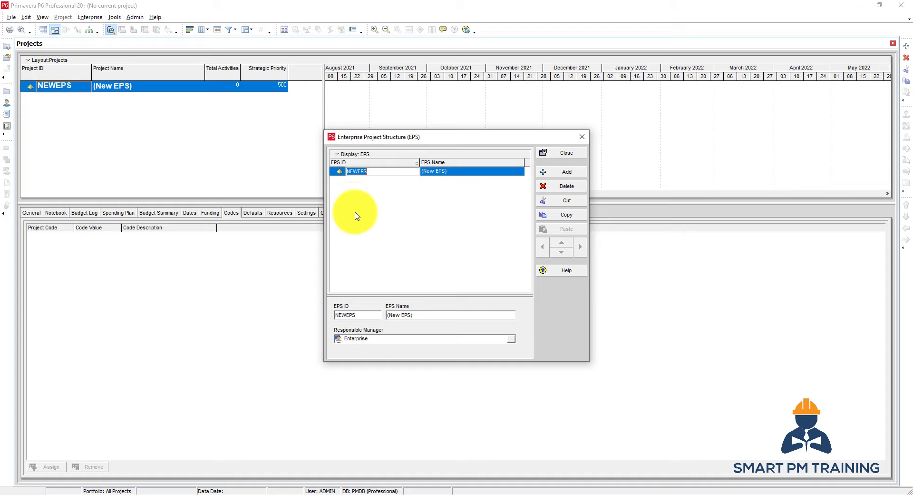
{"action": "type", "text": "A"}
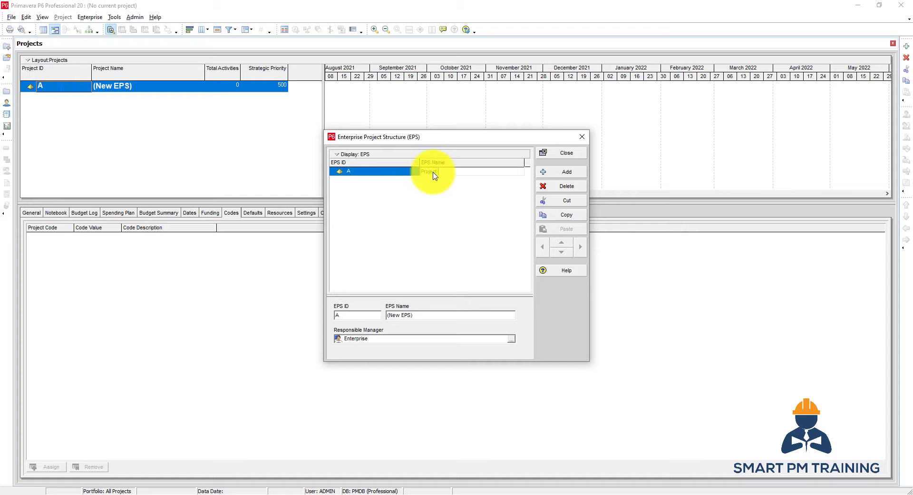
{"action": "type", "text": "Project A"}
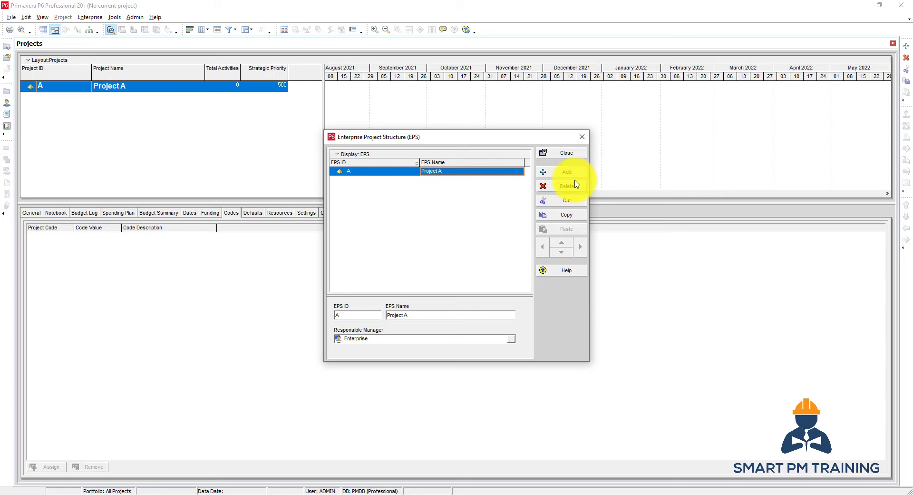
- Add a new EPS node NEWEPS and move it out to the top level beside A
{"action": "left_click", "coordinate": [565, 171]}
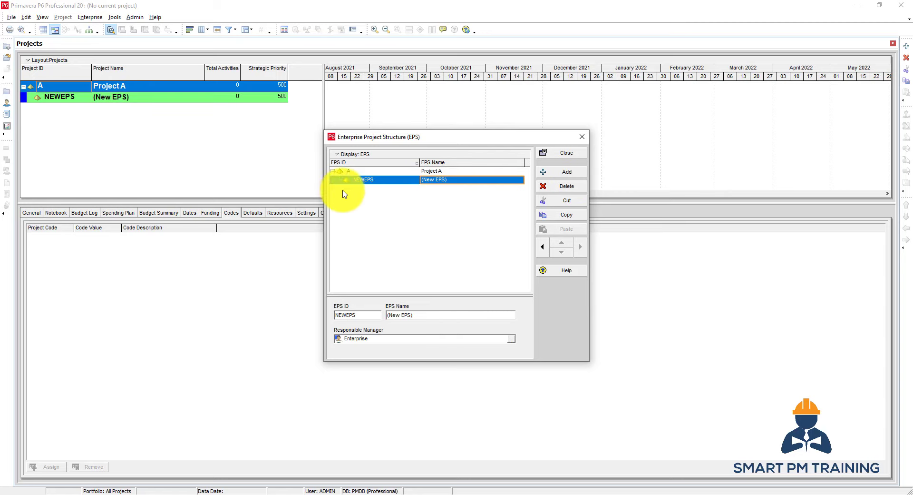
{"action": "mouse_move", "coordinate": [343, 172]}
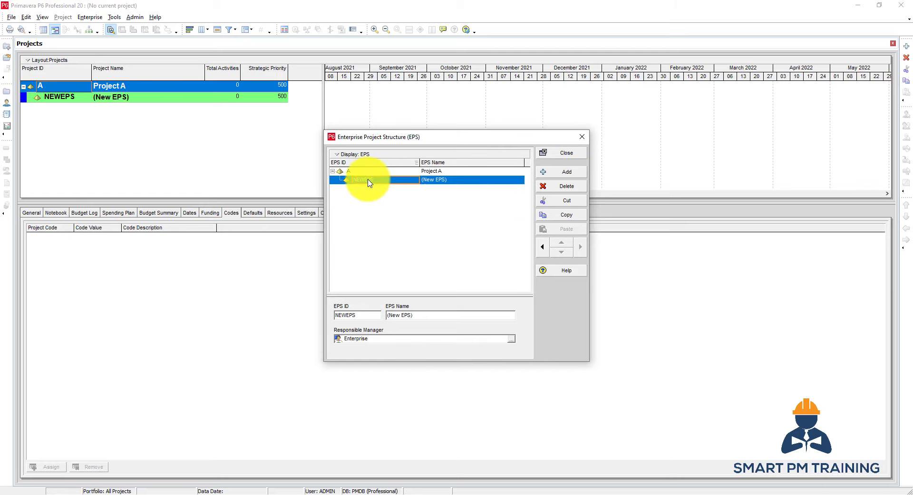
{"action": "mouse_move", "coordinate": [354, 177]}
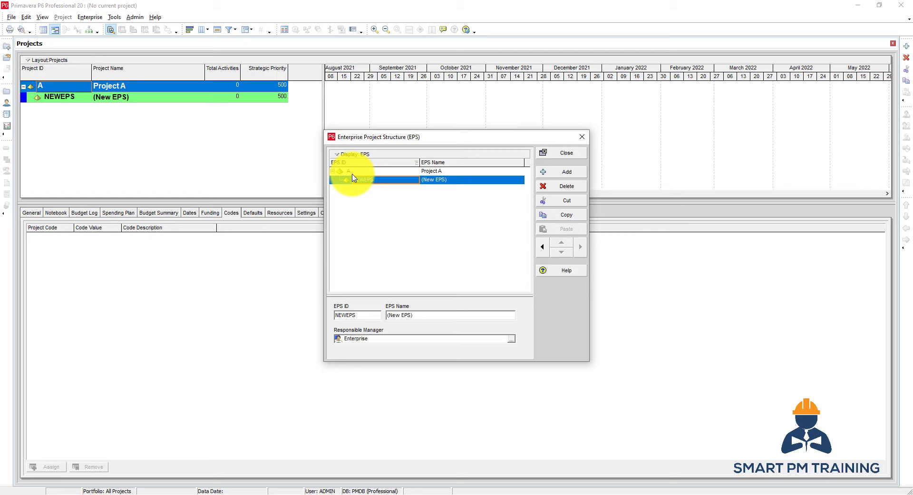
{"action": "left_click", "coordinate": [543, 246]}
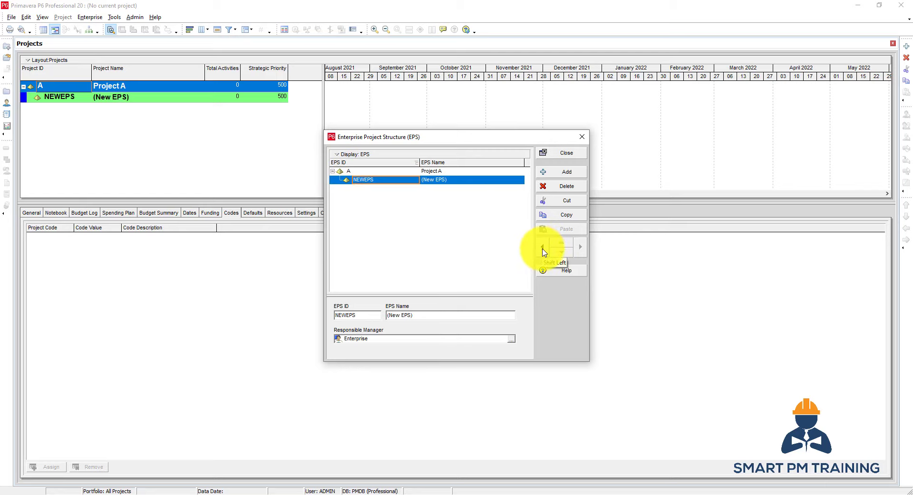
{"action": "left_click", "coordinate": [544, 247]}
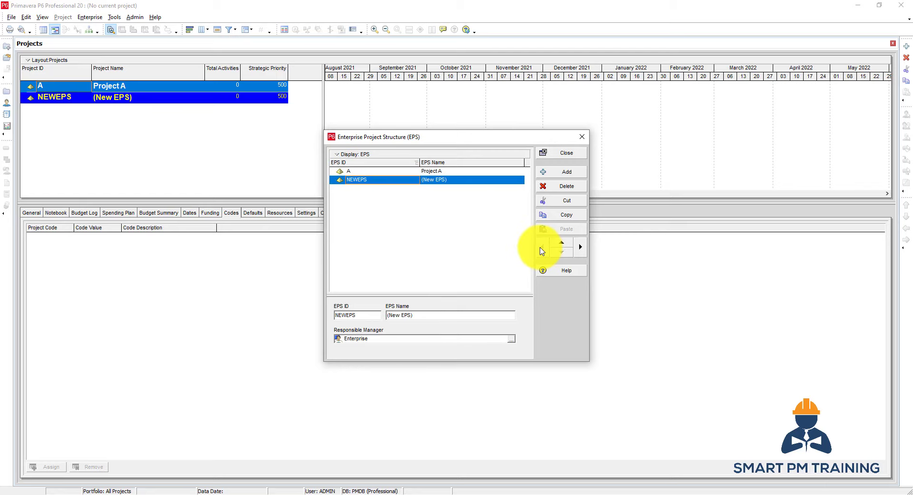
{"action": "mouse_move", "coordinate": [429, 211]}
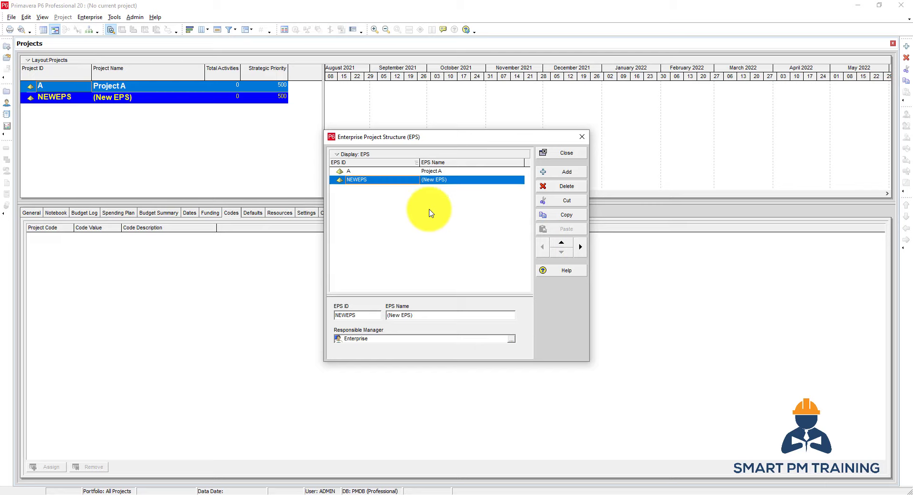
{"action": "mouse_move", "coordinate": [110, 97]}
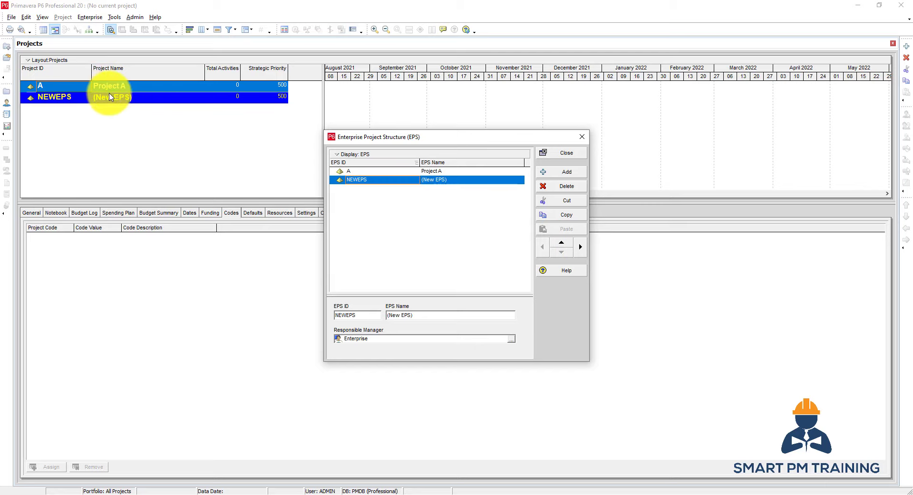
{"action": "mouse_move", "coordinate": [436, 221]}
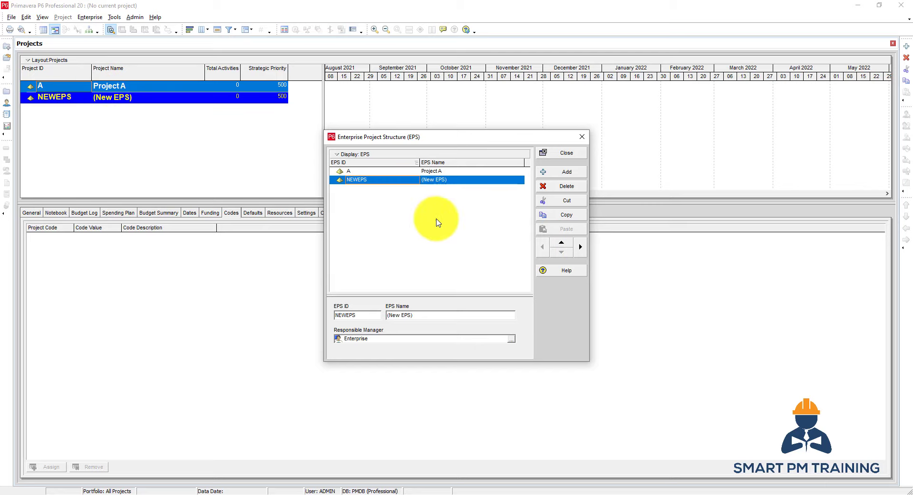
{"action": "mouse_move", "coordinate": [137, 99]}
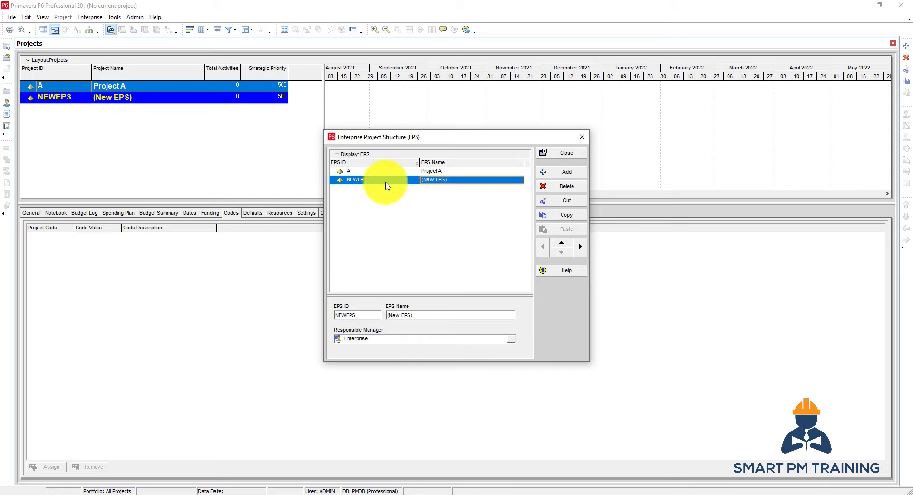
{"action": "left_click", "coordinate": [561, 171]}
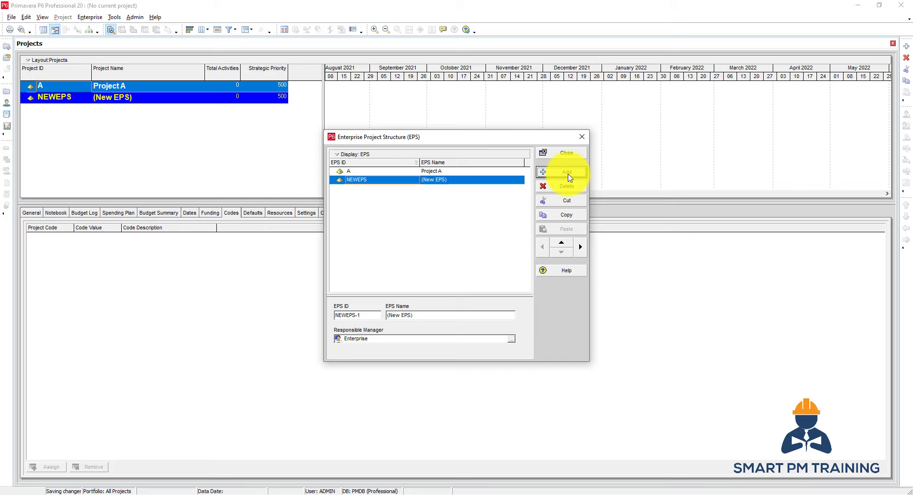
{"action": "left_click", "coordinate": [565, 171]}
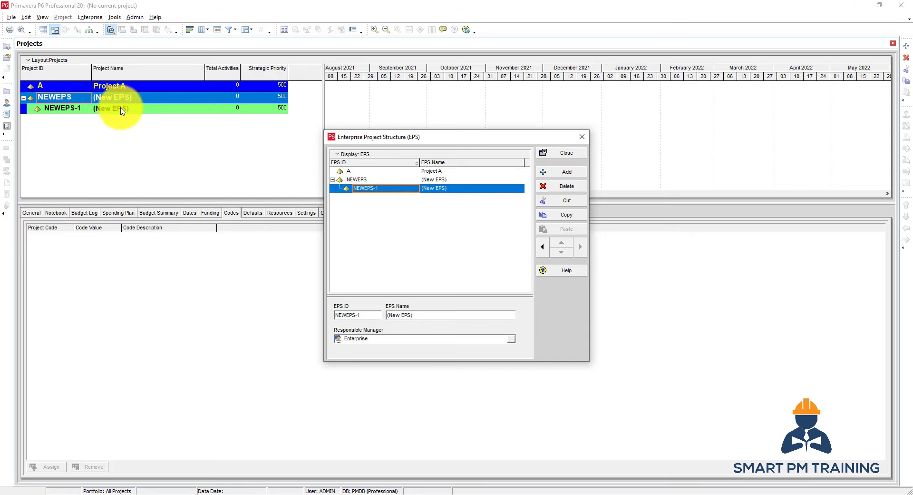
{"action": "mouse_move", "coordinate": [102, 122]}
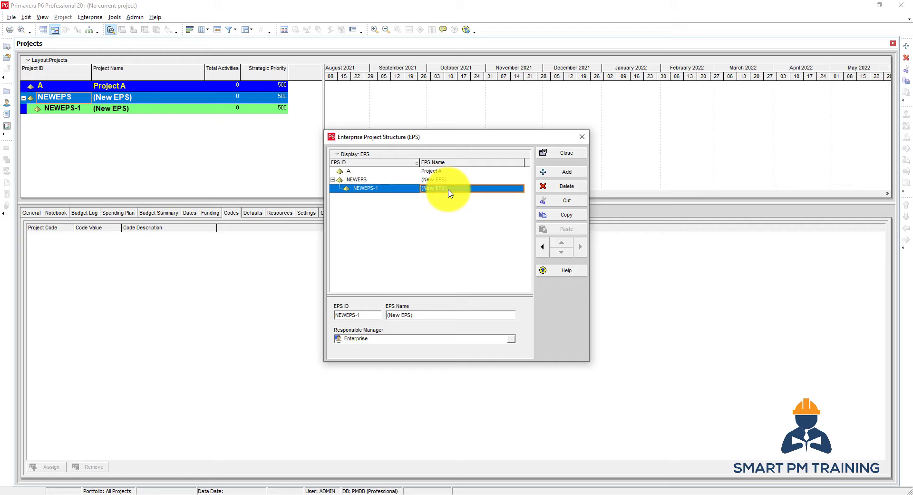
{"action": "left_click", "coordinate": [565, 186]}
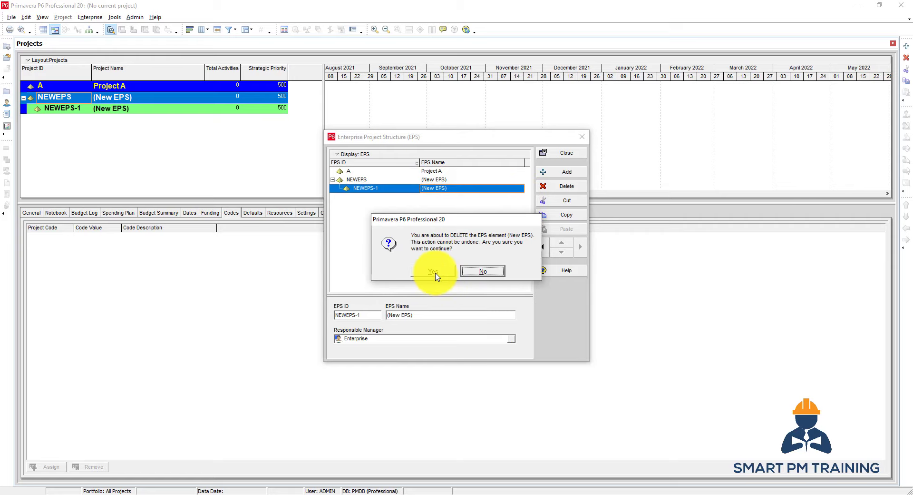
{"action": "left_click", "coordinate": [434, 270]}
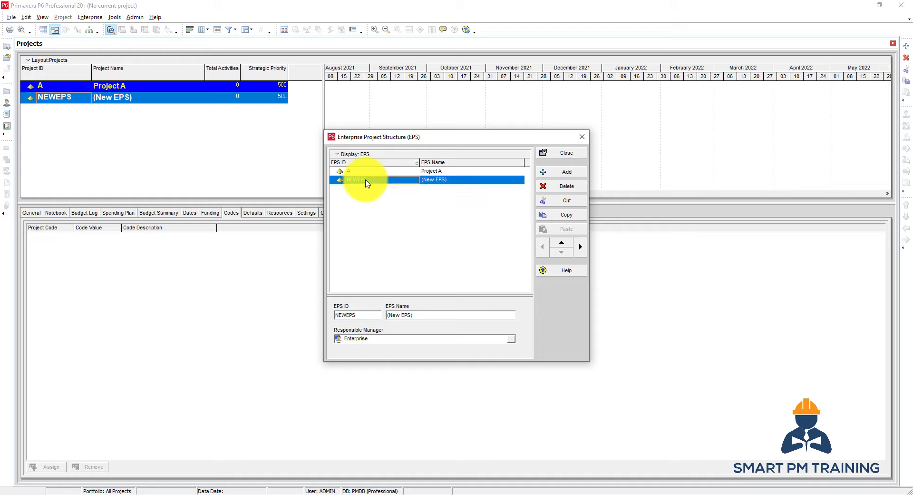
- Set the new node's ID to B and name to Project B
{"action": "type", "text": "B"}
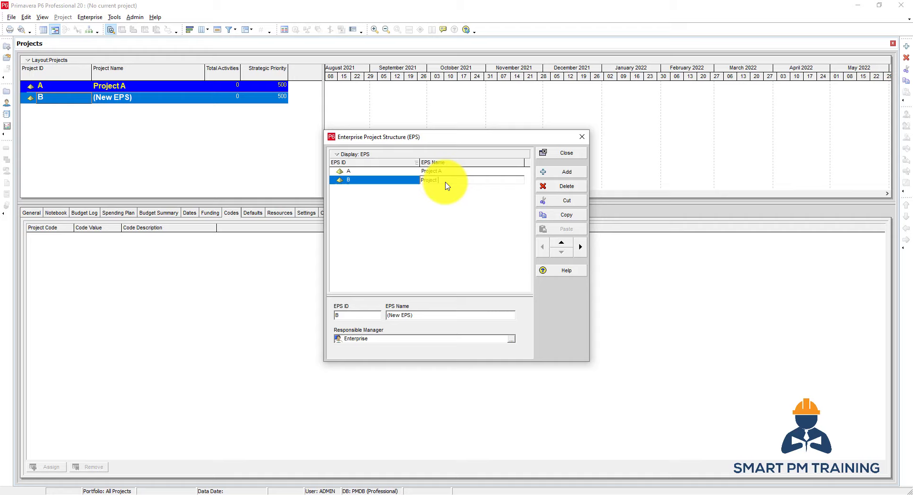
{"action": "type", "text": "Project B"}
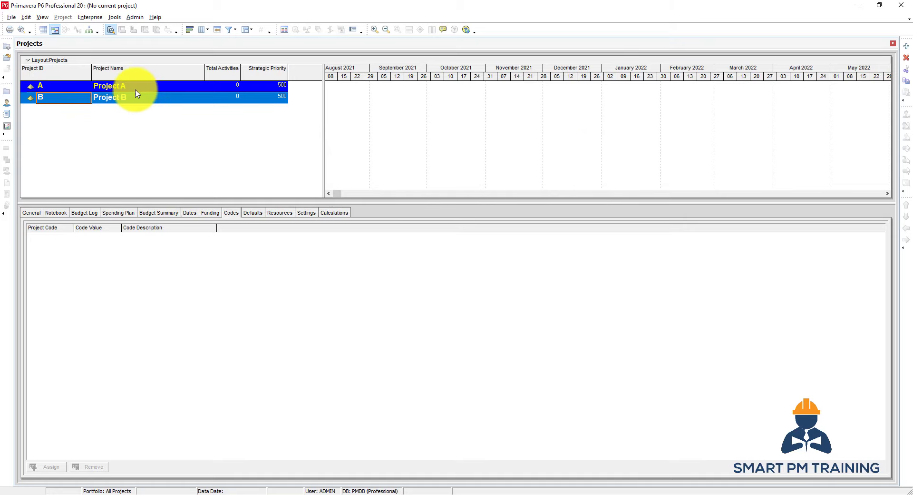
{"action": "left_click", "coordinate": [109, 85]}
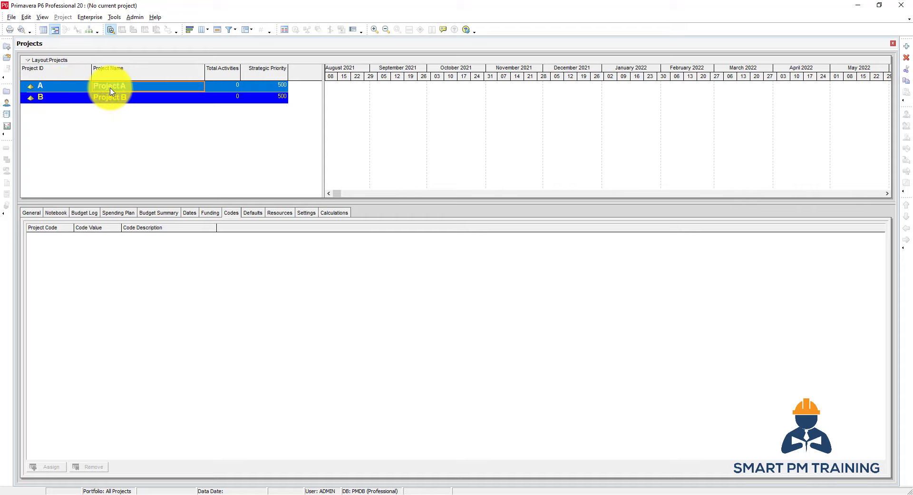
{"action": "mouse_move", "coordinate": [91, 97]}
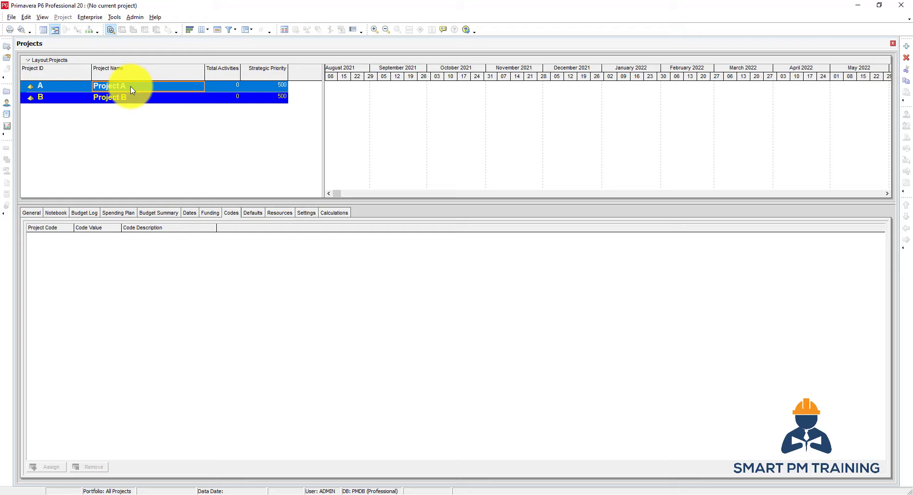
{"action": "mouse_move", "coordinate": [128, 93]}
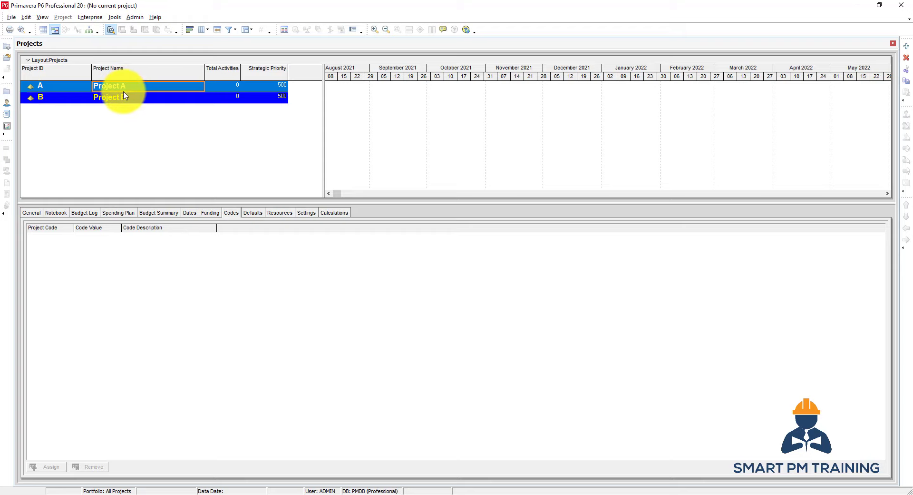
{"action": "mouse_move", "coordinate": [118, 107]}
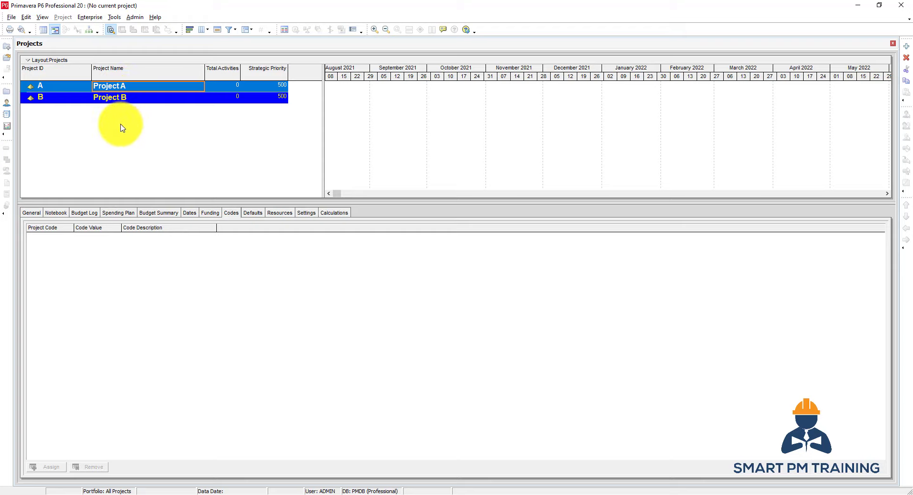
{"action": "mouse_move", "coordinate": [74, 144]}
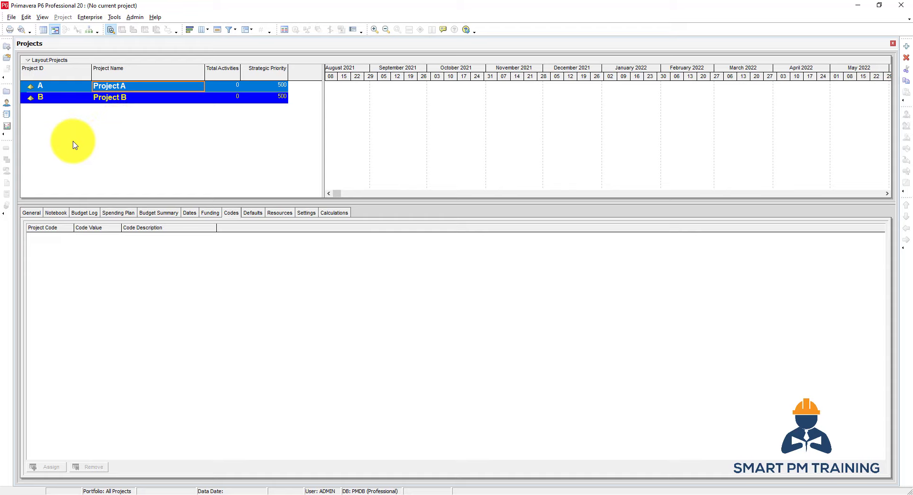
{"action": "mouse_move", "coordinate": [60, 152]}
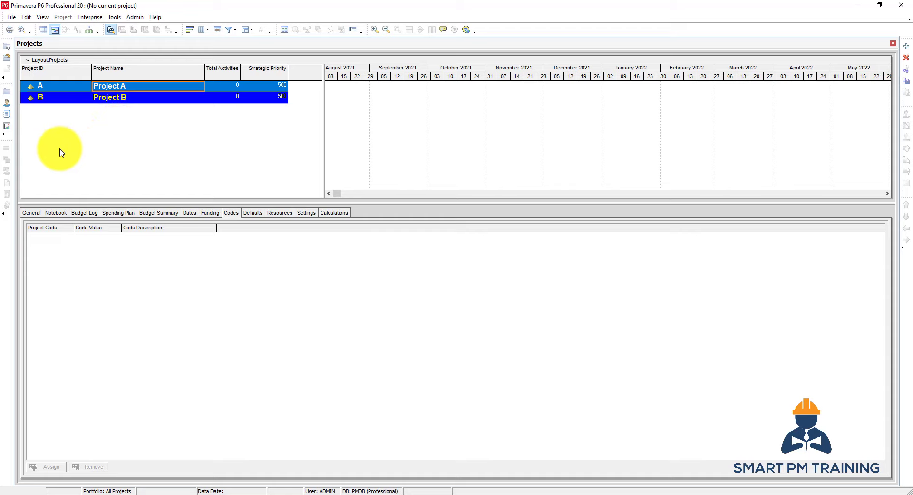
{"action": "mouse_move", "coordinate": [68, 124]}
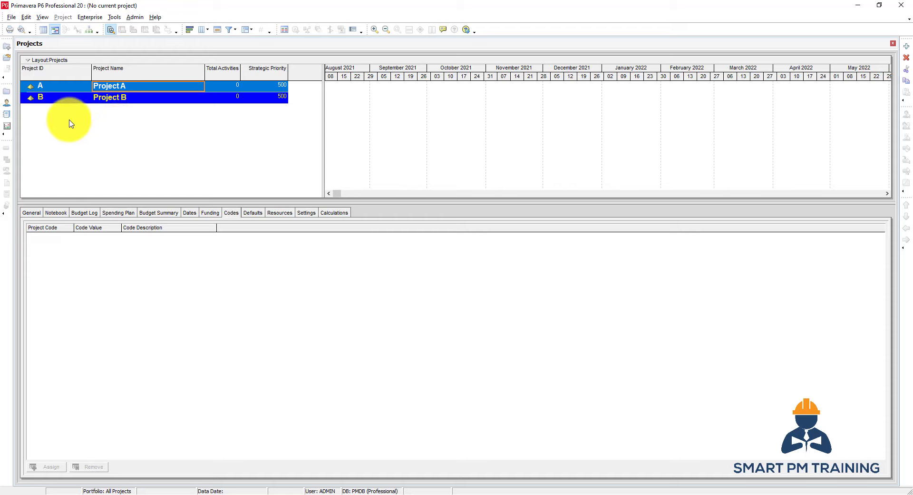